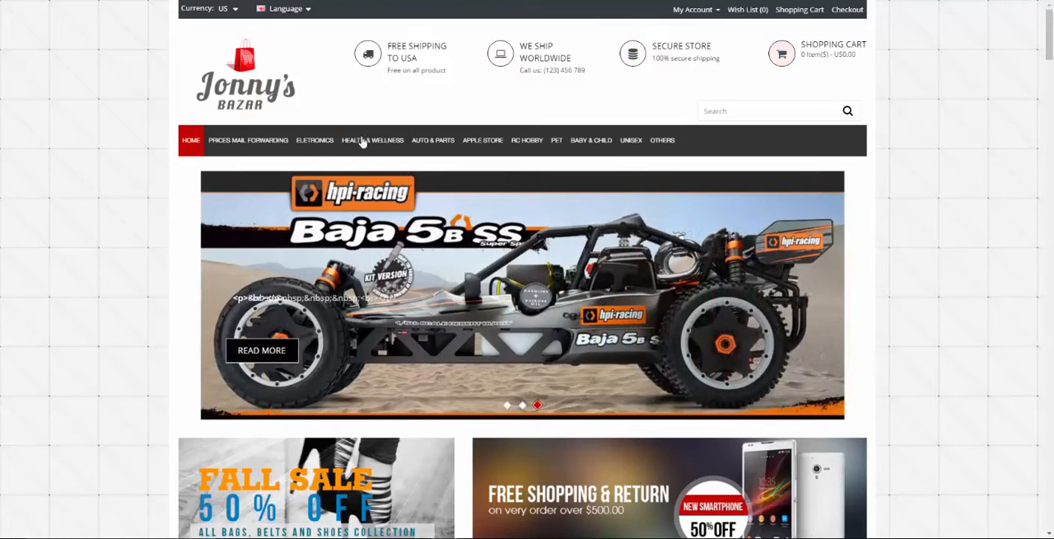
mouse_move(247, 140)
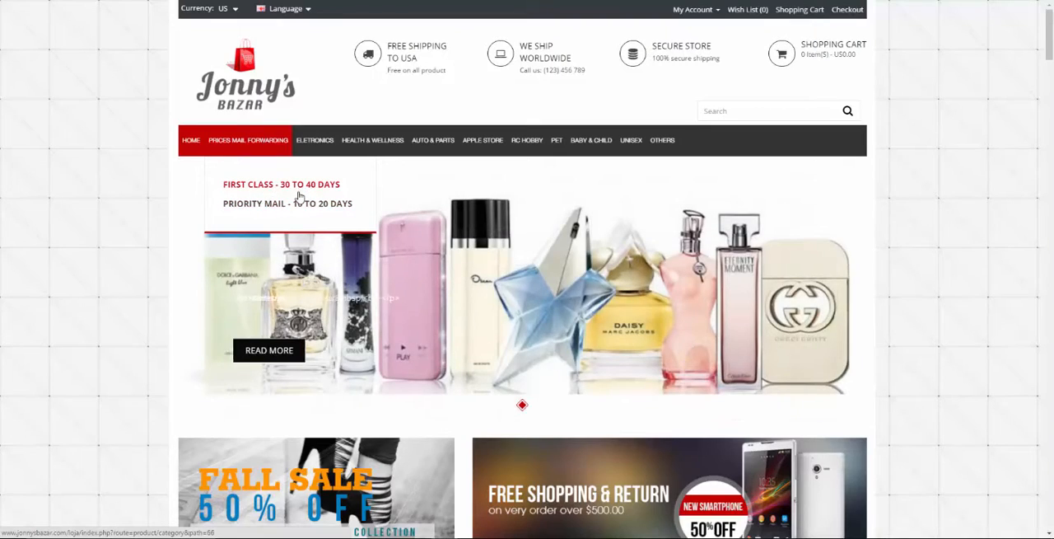
scroll("down", 3)
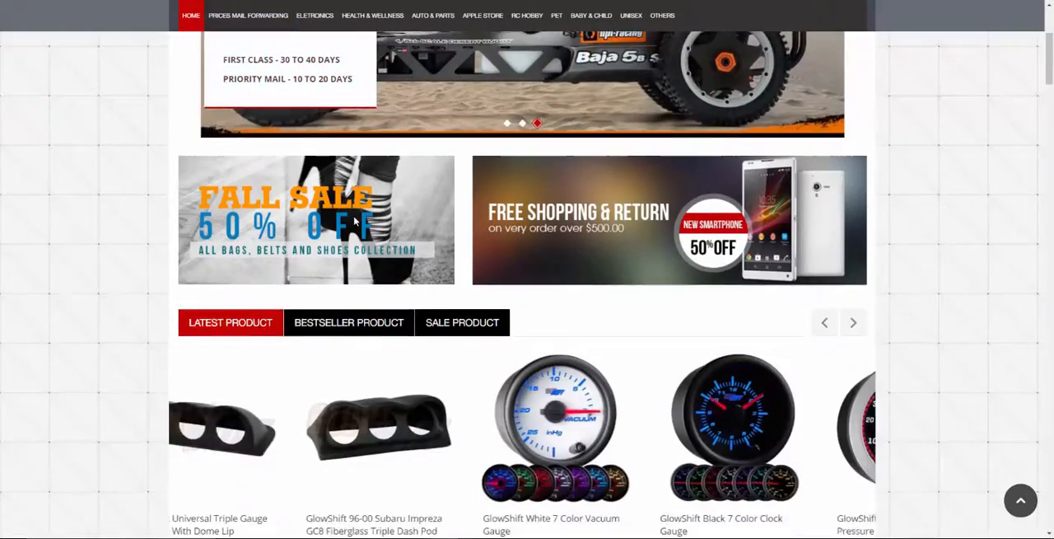
scroll("down", 3)
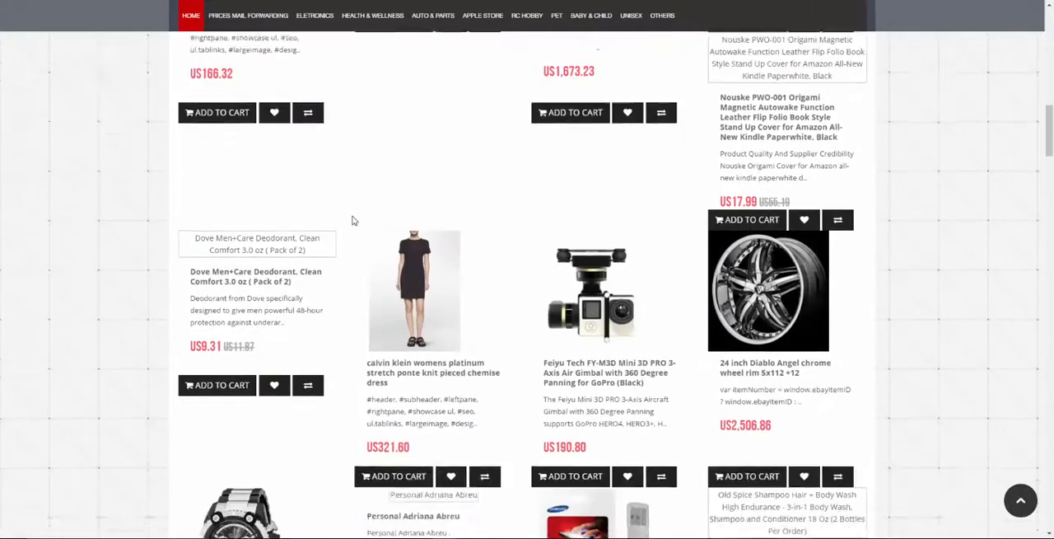
scroll("down", 3)
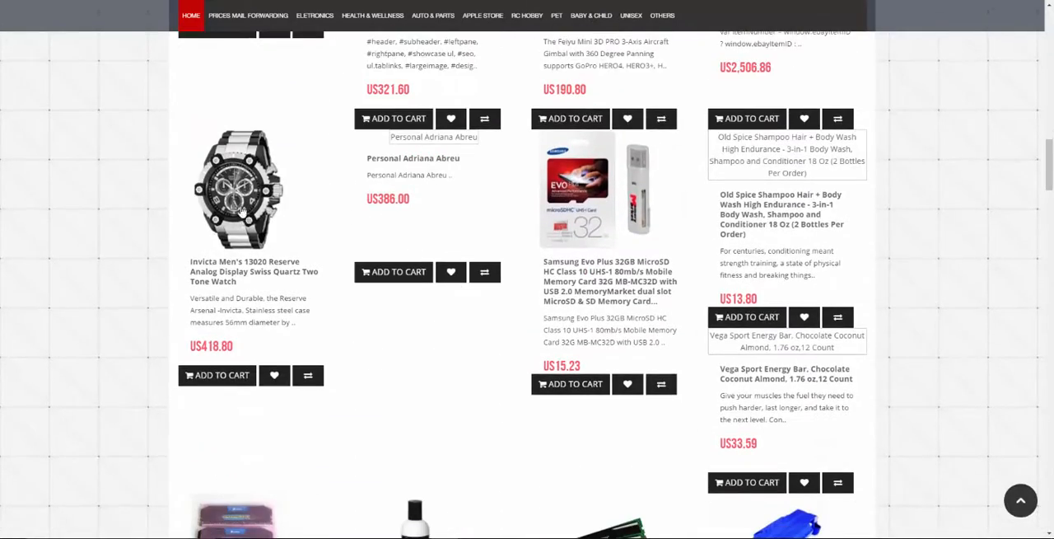
scroll("down", 3)
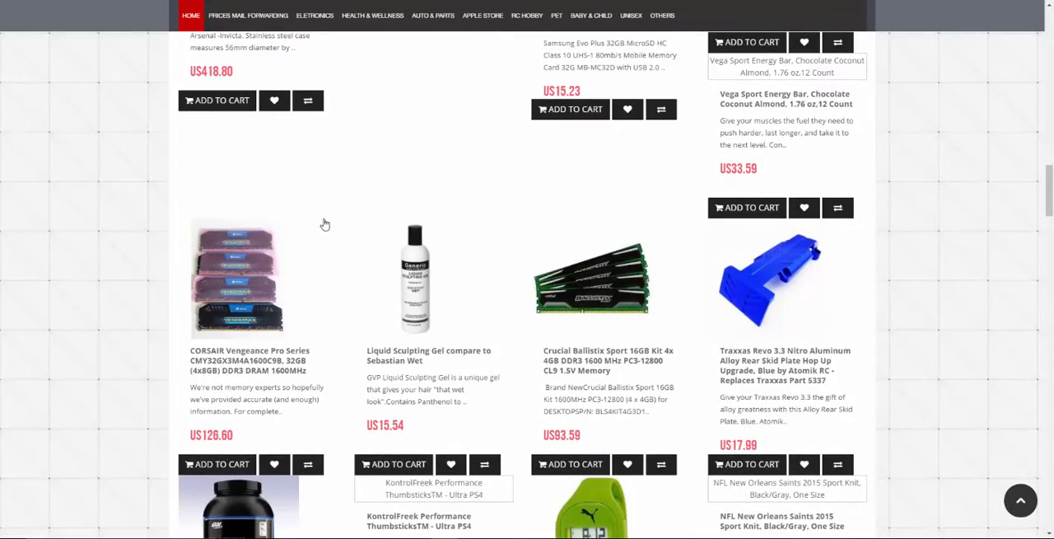
scroll("down", 3)
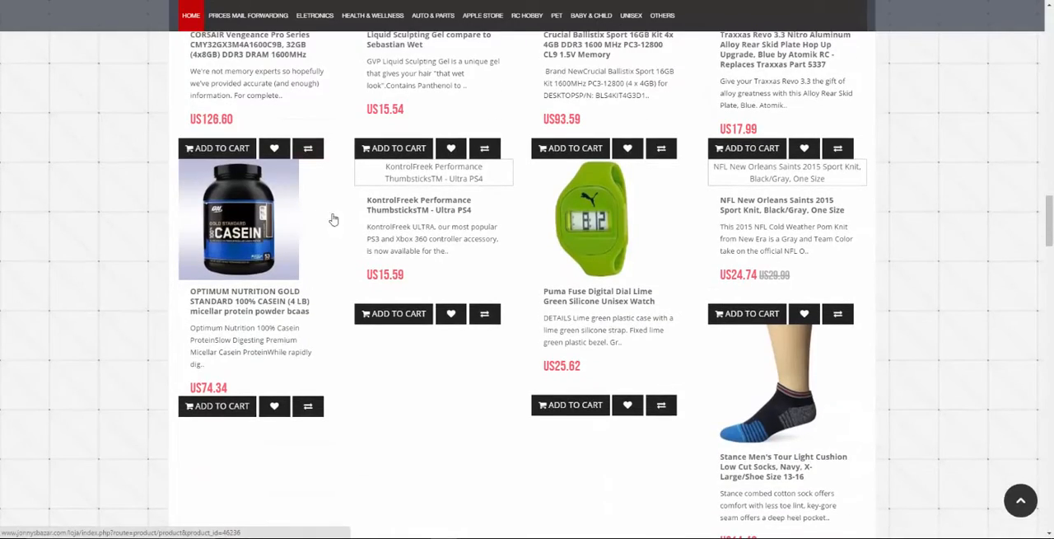
scroll("down", 3)
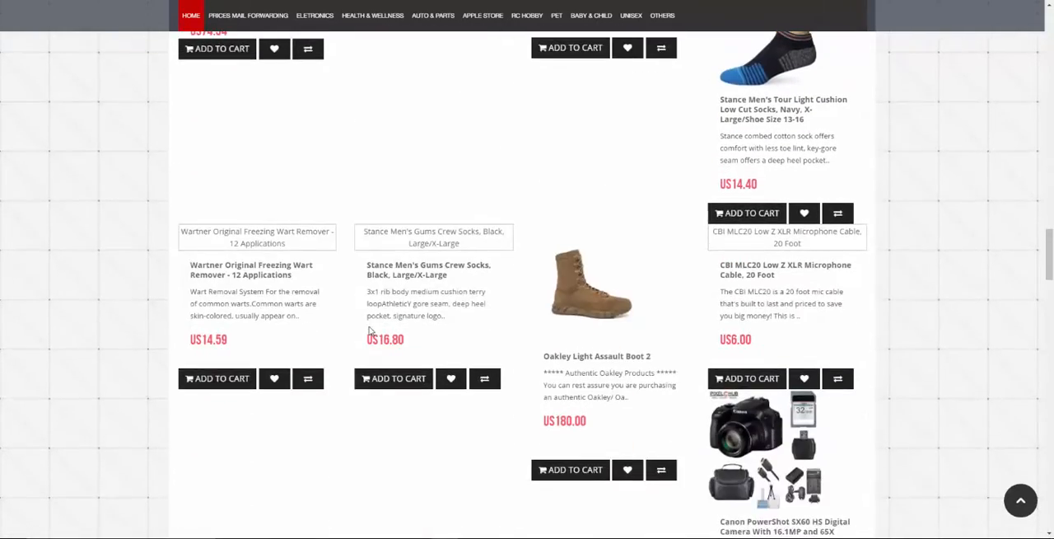
scroll("down", 3)
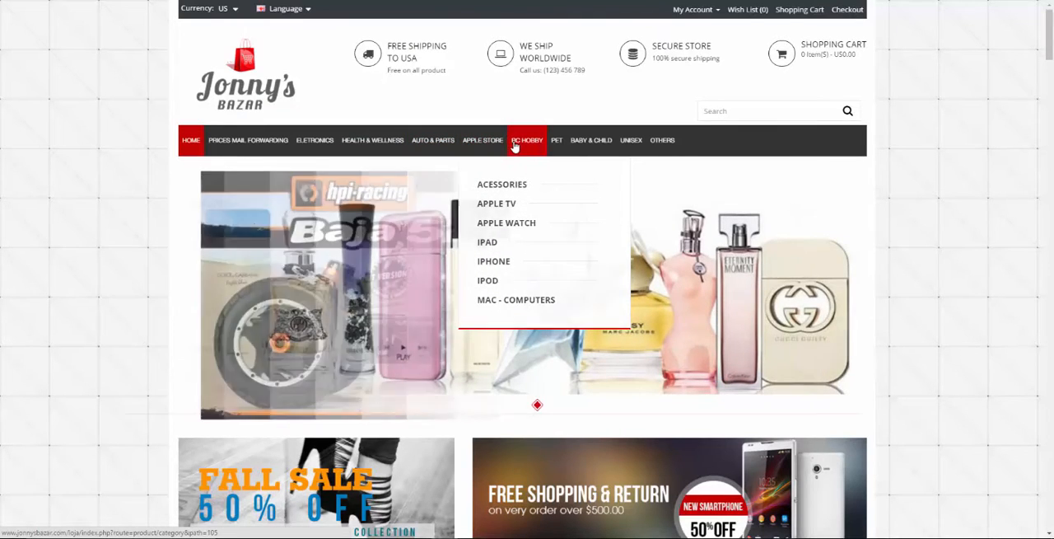
mouse_move(528, 140)
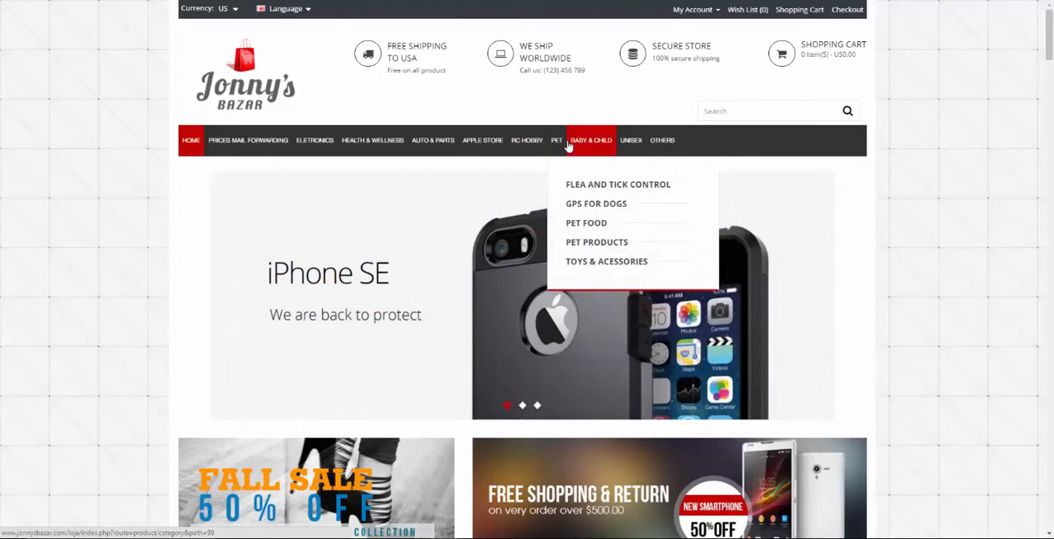
mouse_move(590, 140)
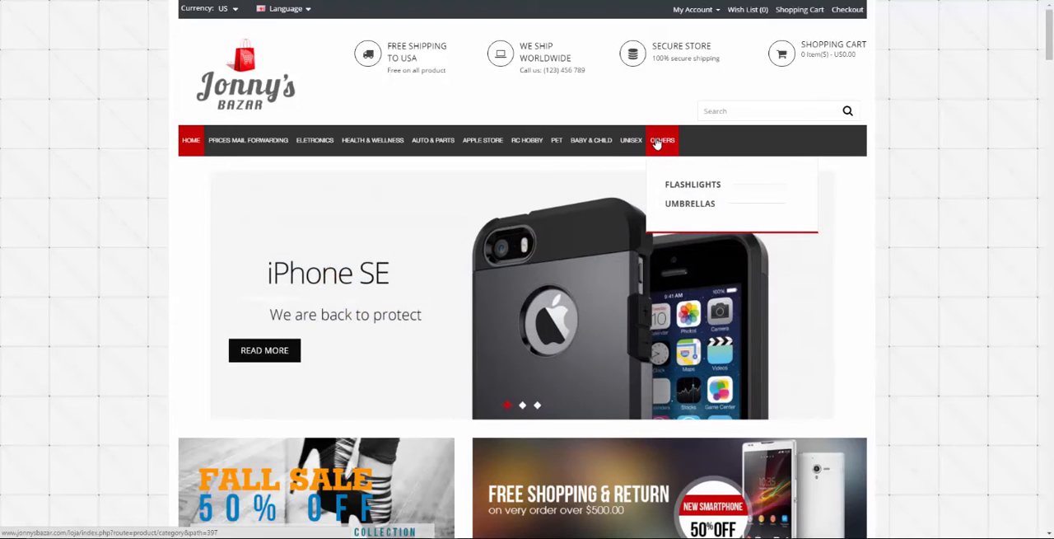
scroll("down", 3)
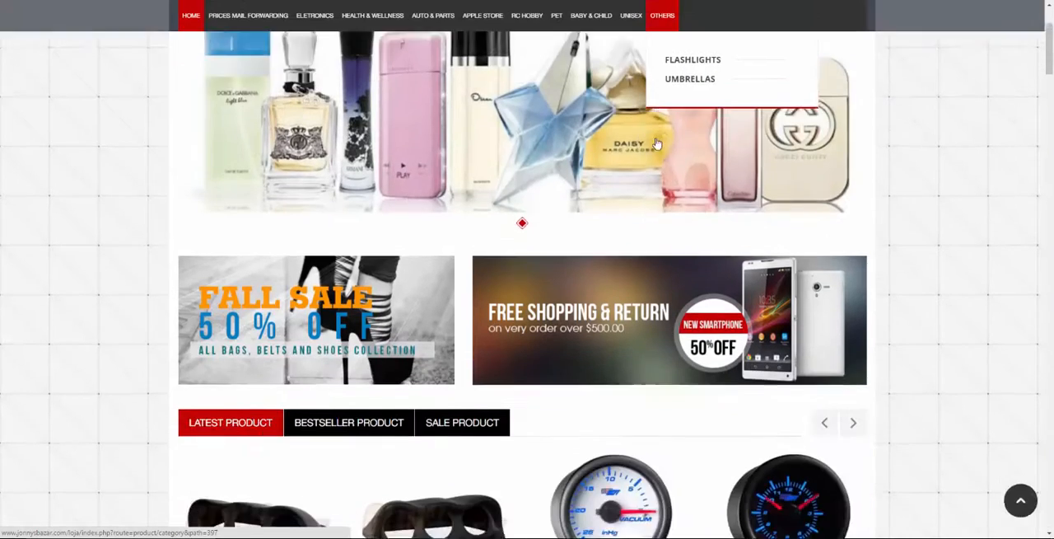
scroll("down", 3)
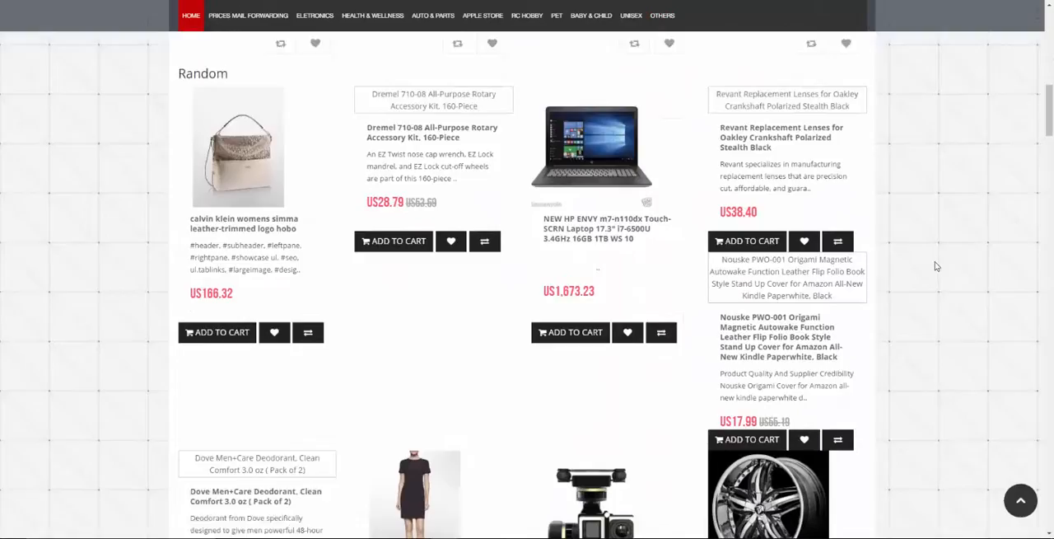
scroll("down", 3)
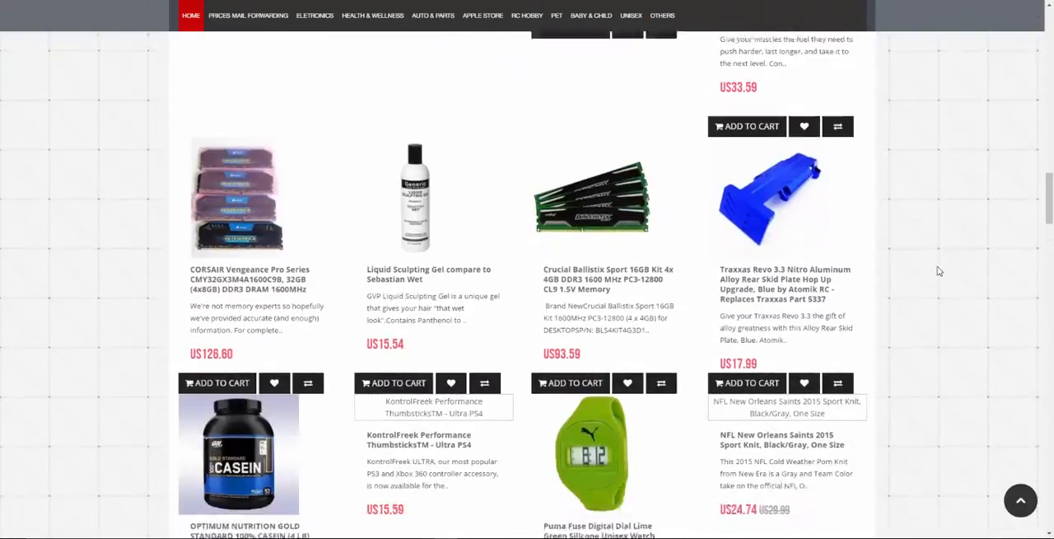
scroll("down", 3)
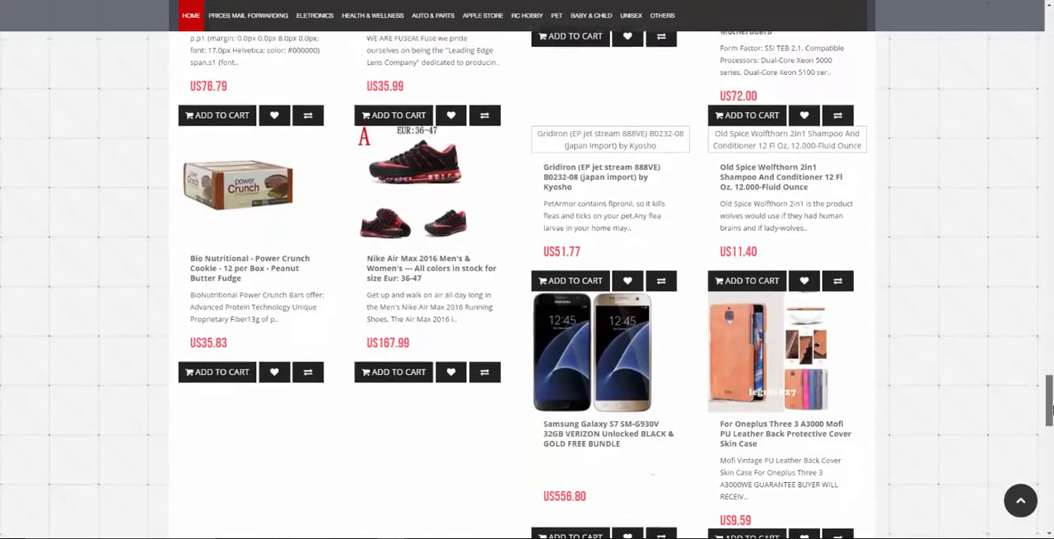
scroll("down", 3)
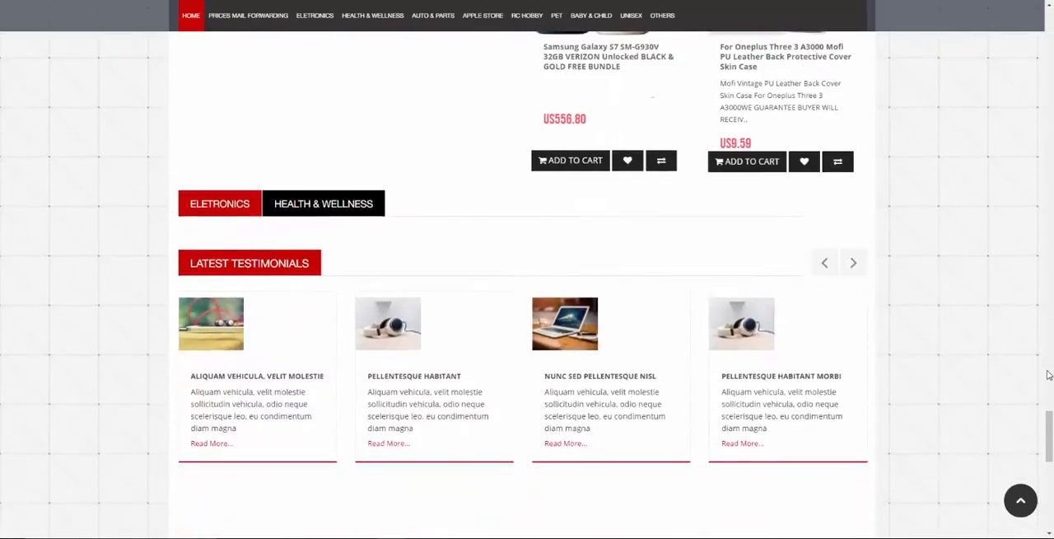
scroll("down", 3)
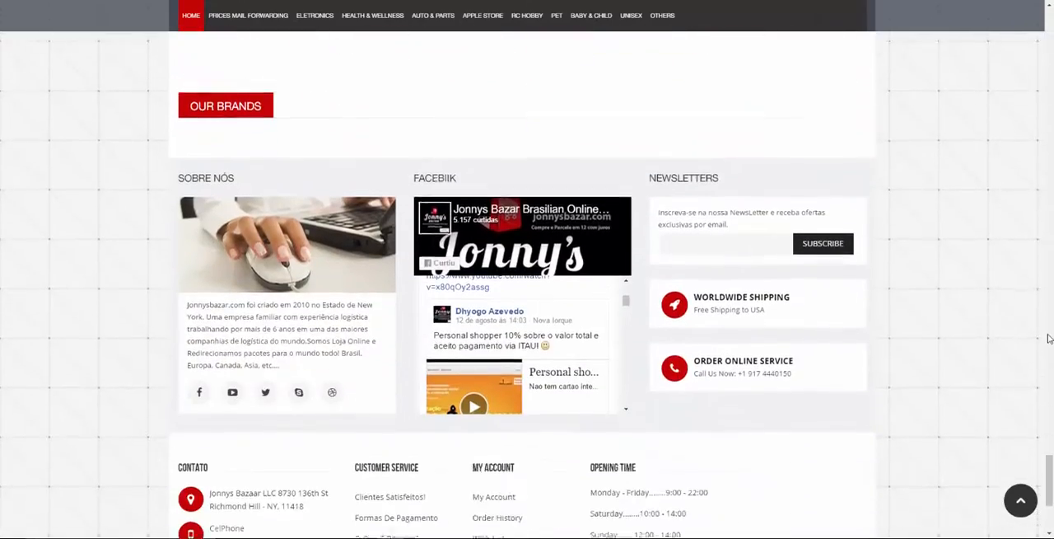
scroll("down", 3)
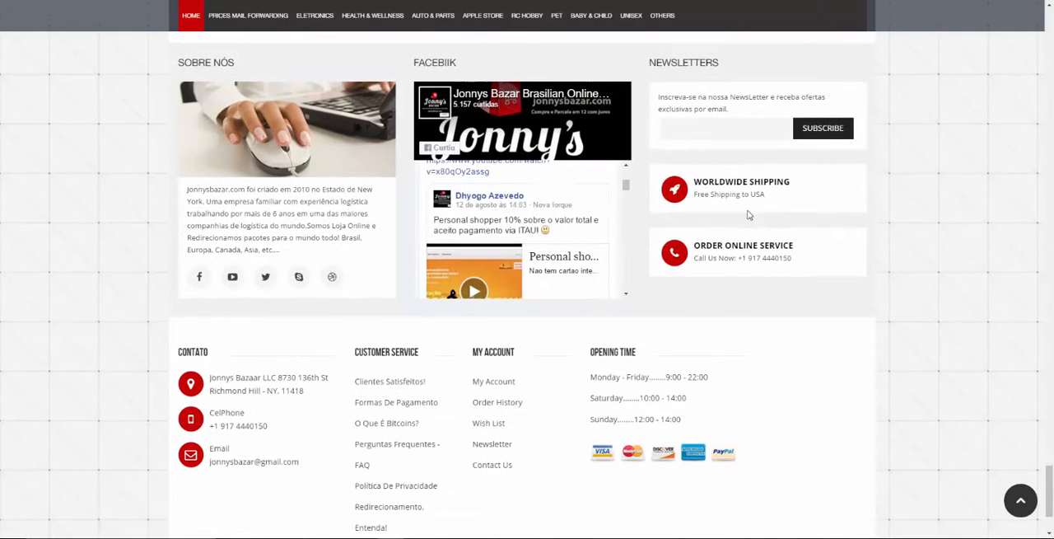
mouse_move(452, 402)
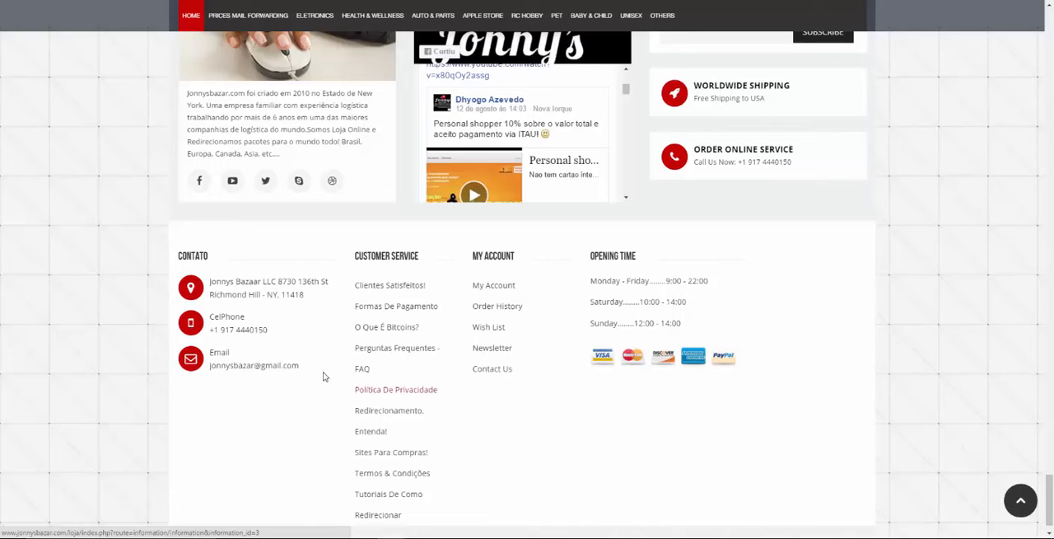
scroll("down", 3)
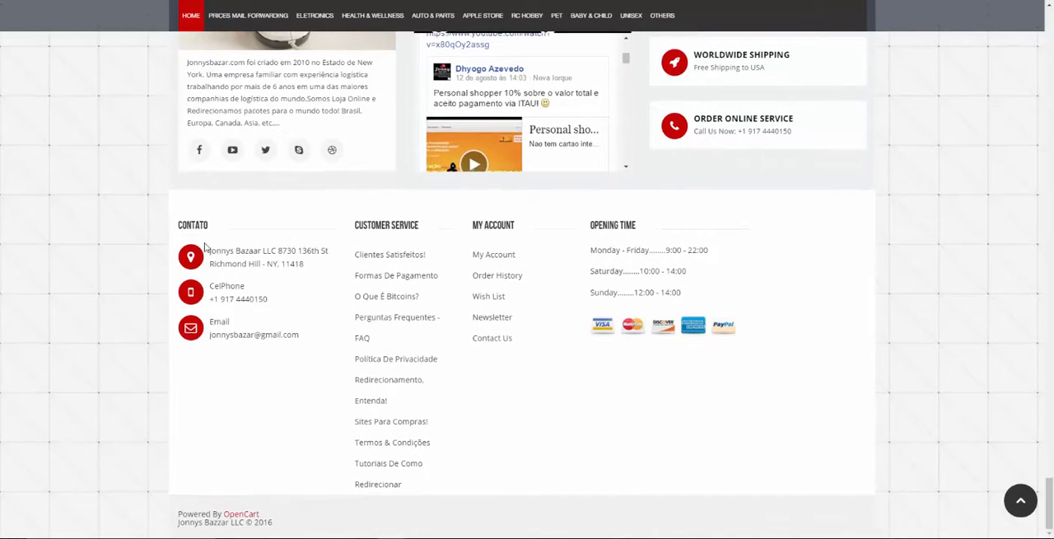
mouse_move(277, 355)
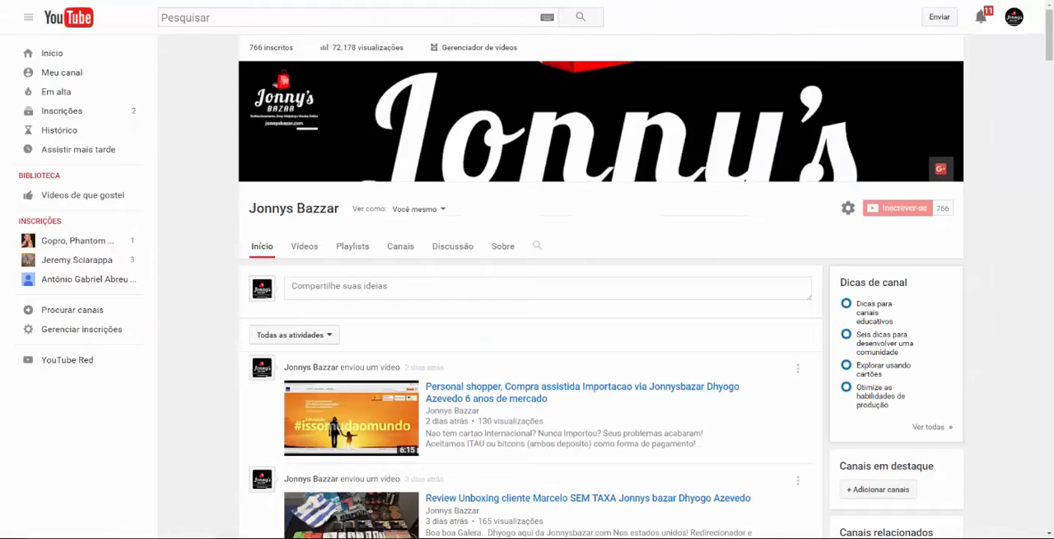
mouse_move(906, 208)
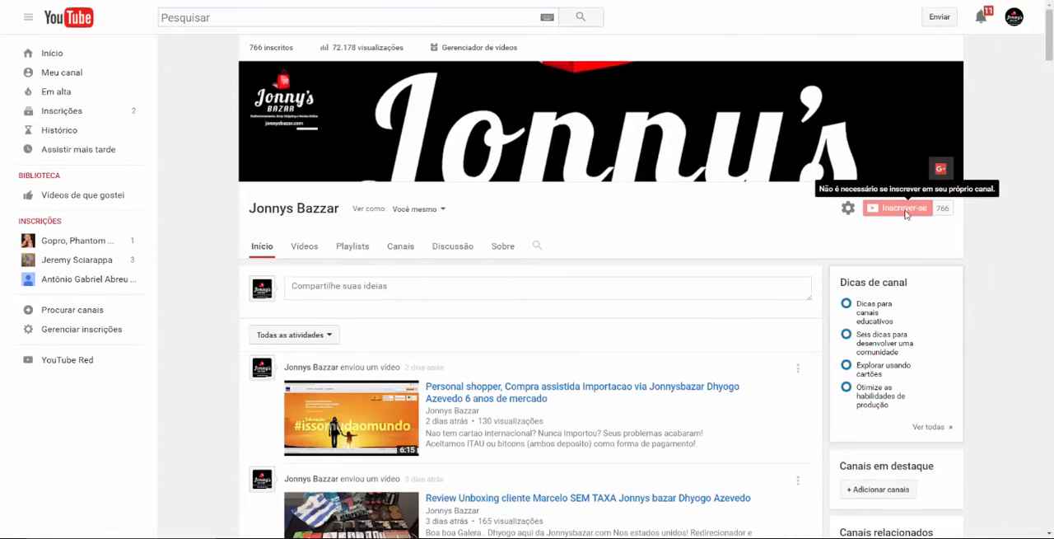
scroll("down", 3)
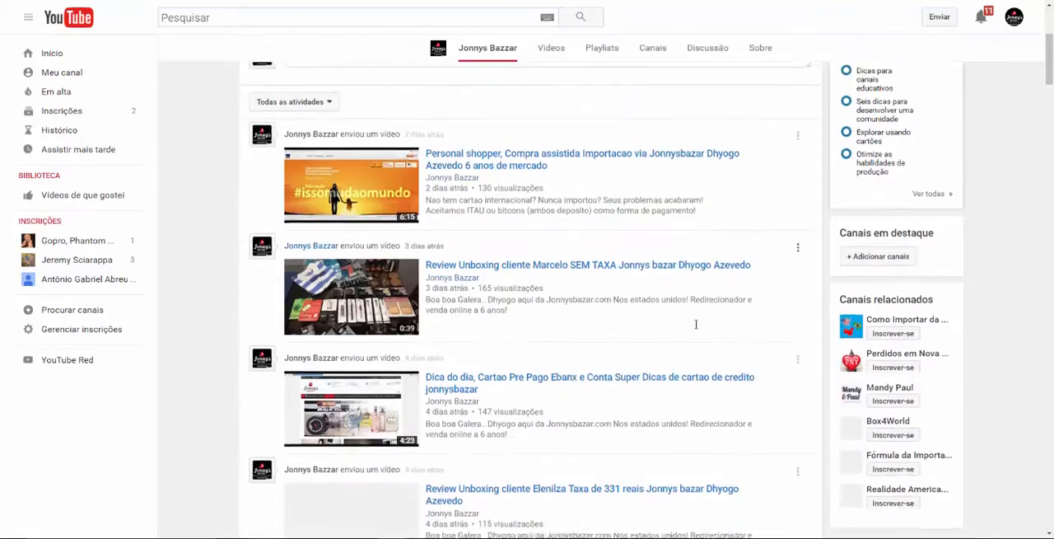
scroll("down", 3)
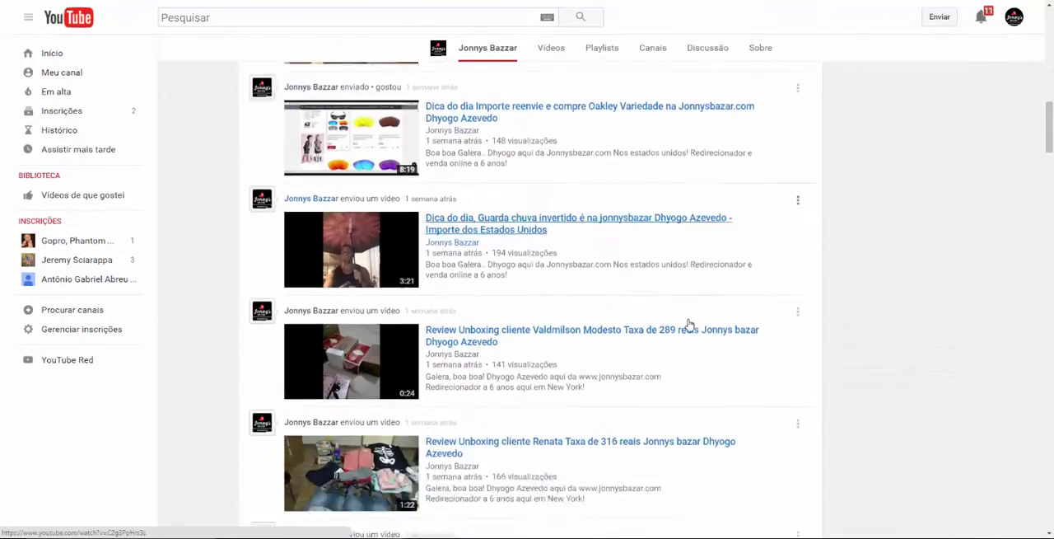
scroll("down", 3)
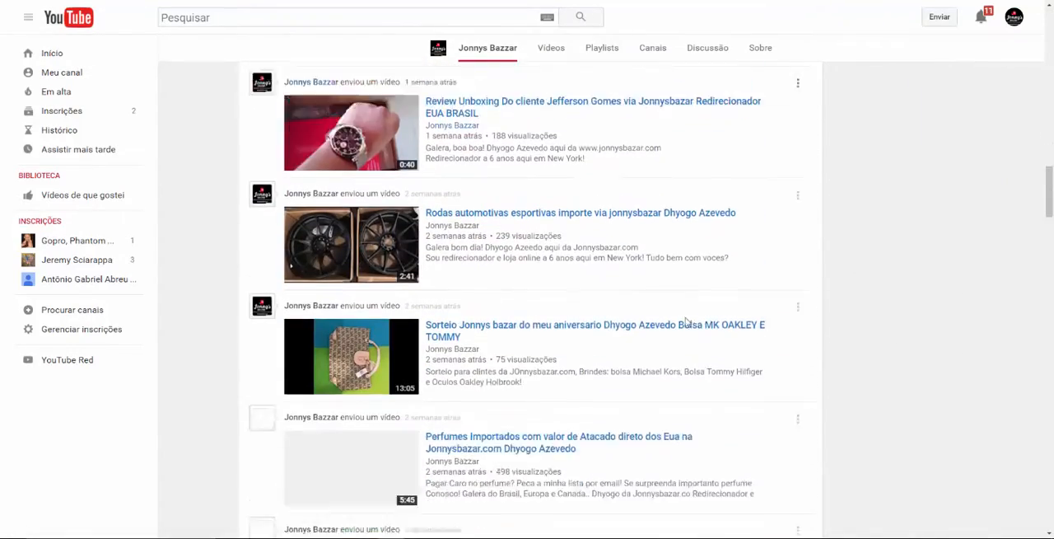
scroll("down", 3)
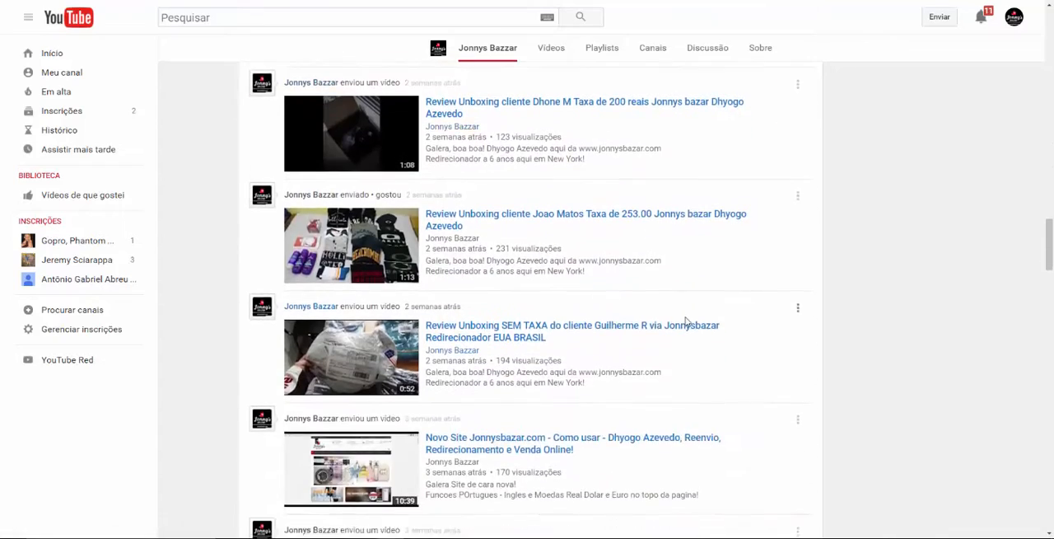
scroll("down", 3)
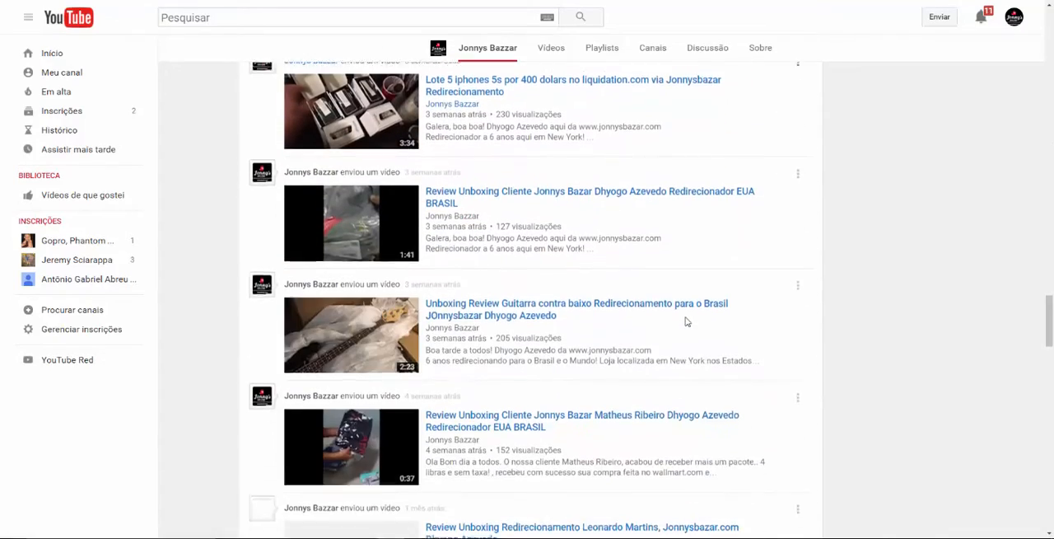
scroll("down", 3)
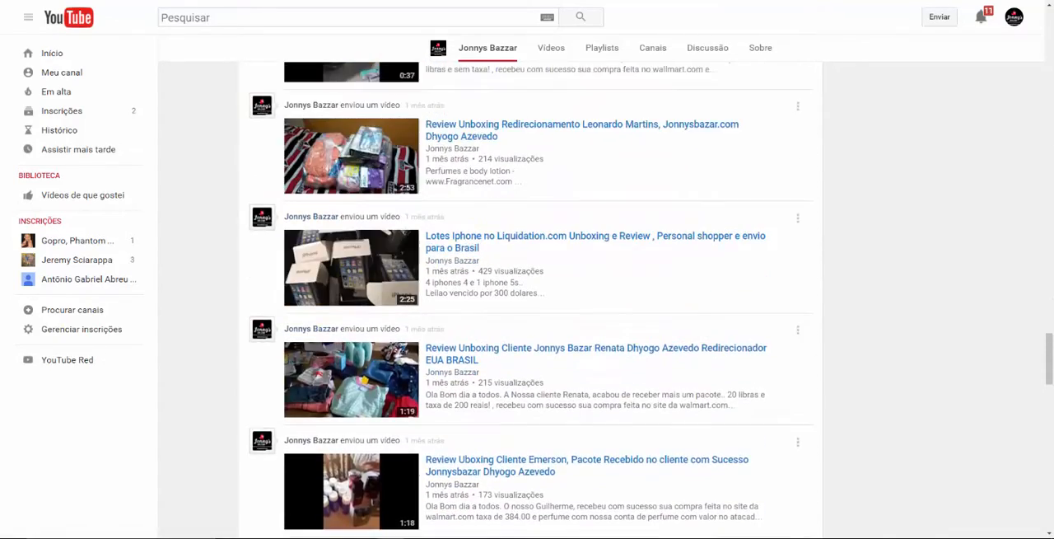
scroll("up", 3)
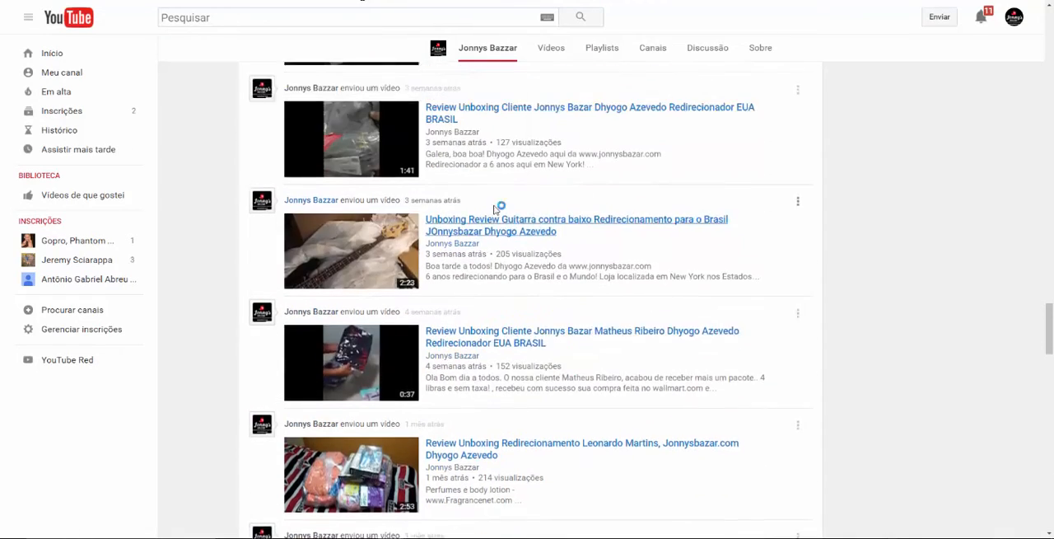